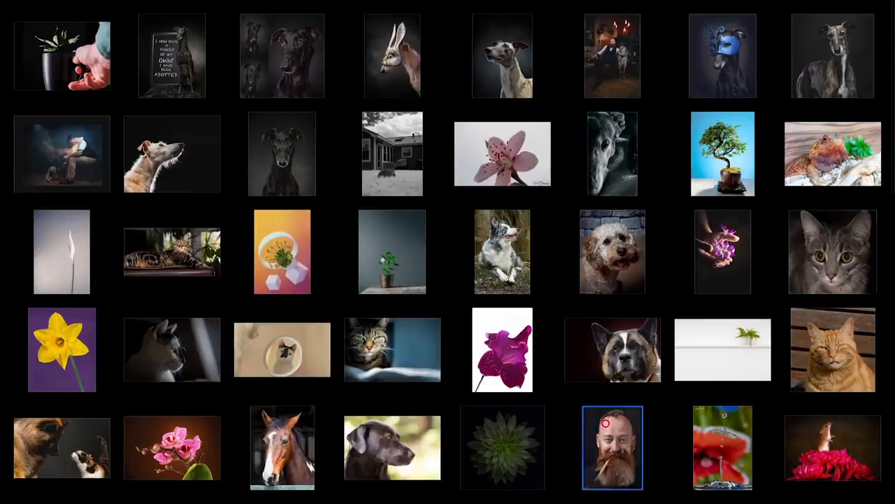
- Drag the tabby cat portrait's floating window into position at the front of the workspace
scroll("down", 3)
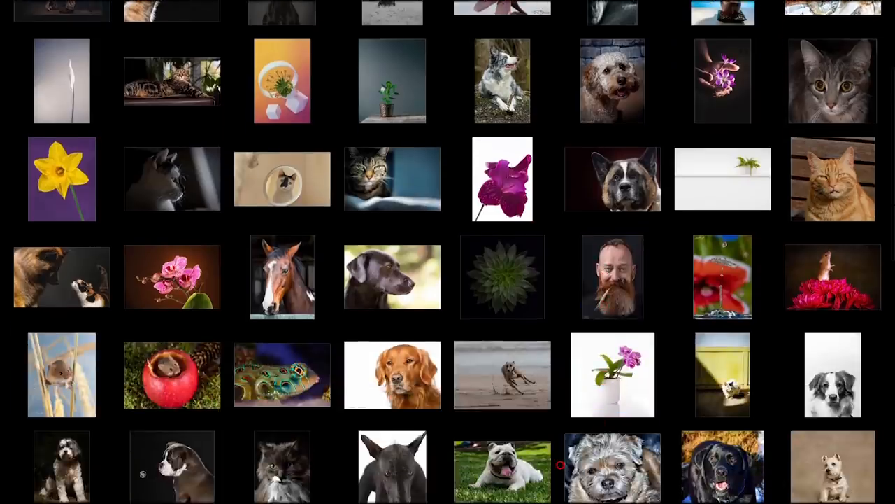
scroll("down", 3)
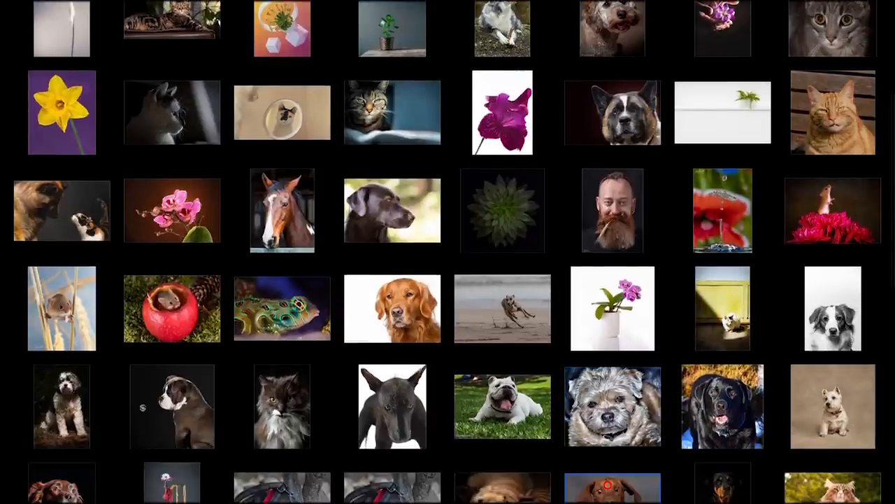
scroll("down", 3)
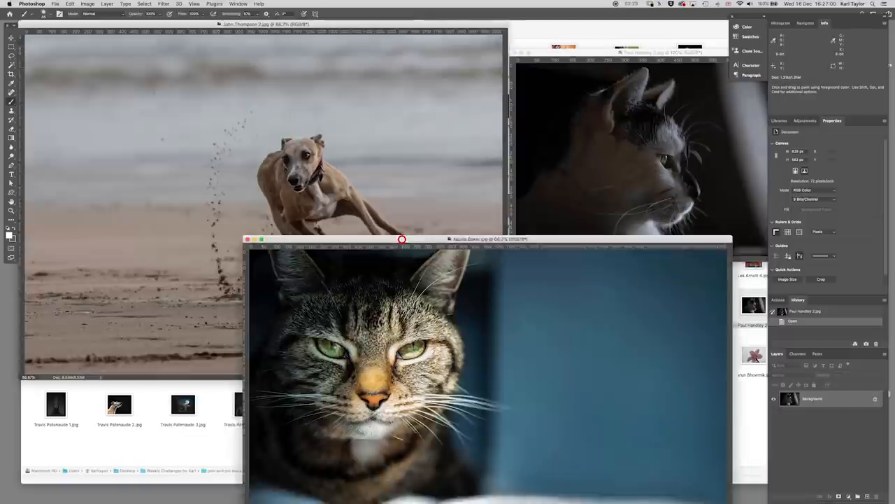
left_click_drag(403, 239, 403, 189)
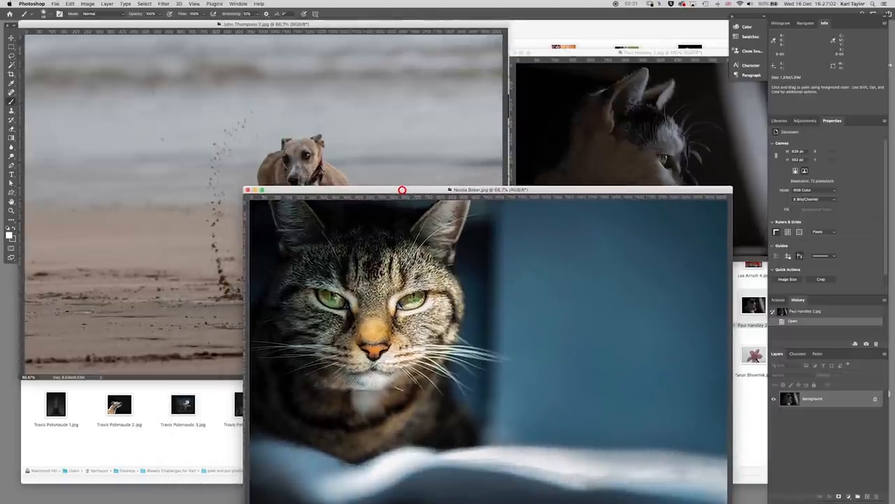
left_click_drag(403, 190, 411, 252)
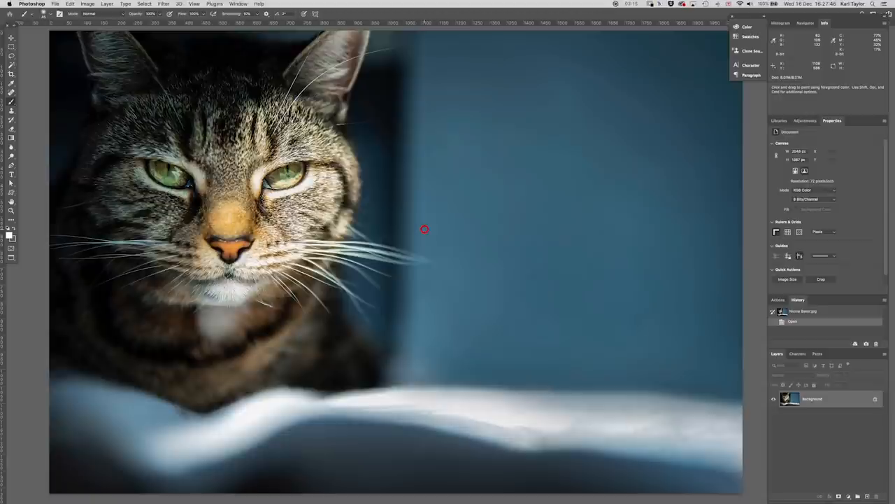
mouse_move(420, 222)
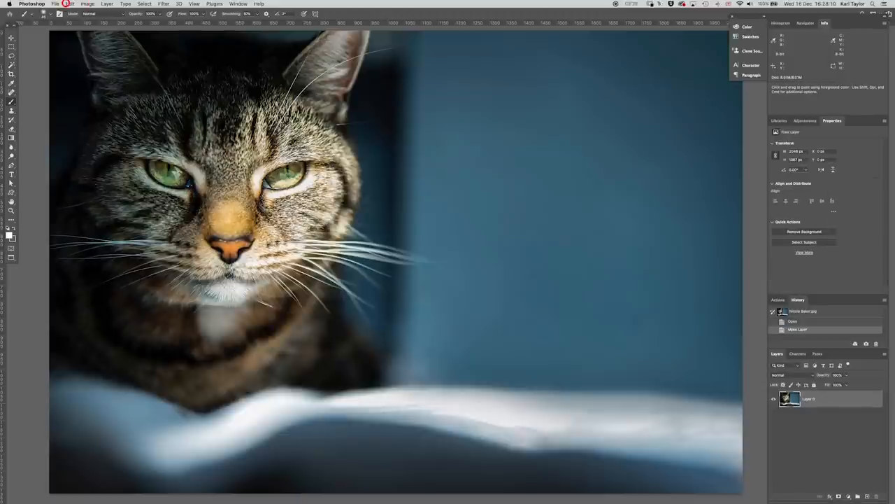
- Mirror the cat layer with Edit > Transform > Flip Horizontal so it faces left
left_click(71, 6)
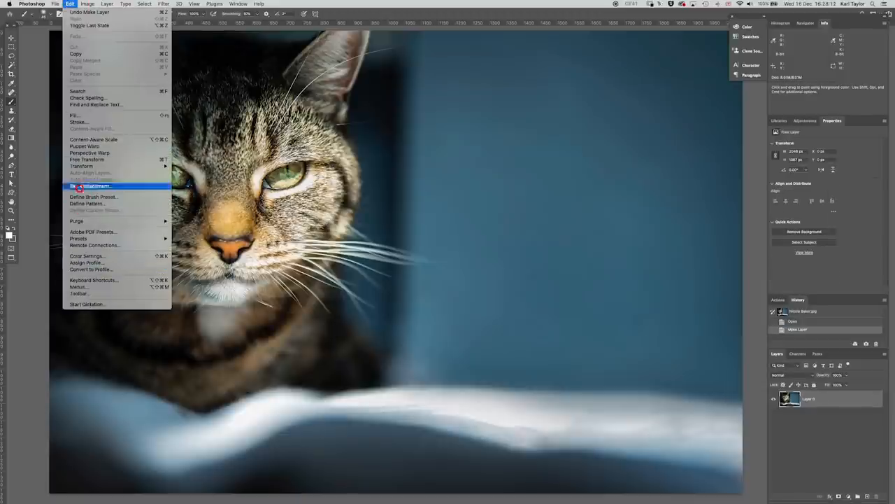
mouse_move(82, 167)
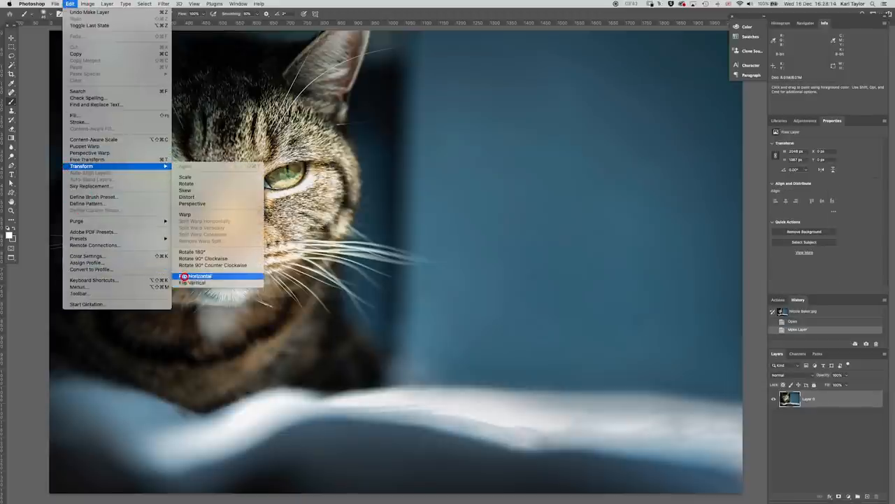
left_click(195, 275)
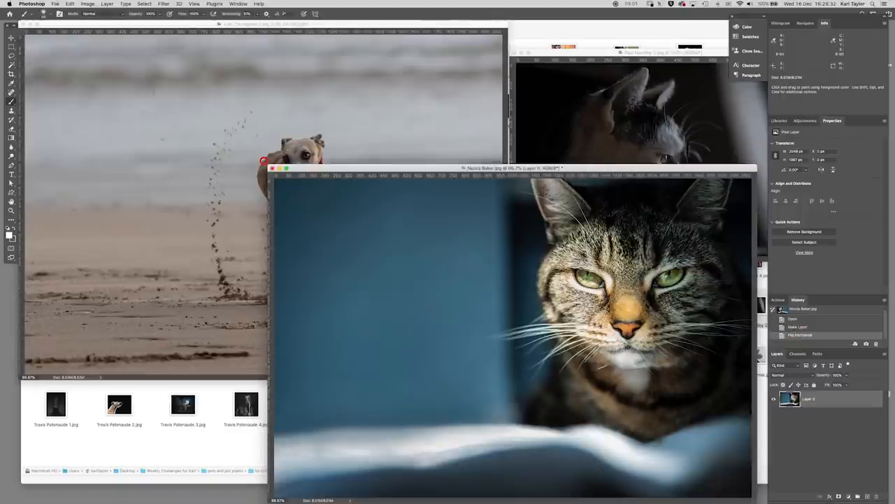
- Close the flipped cat document choosing Don't Save, leaving the greyhound photo active
left_click(272, 168)
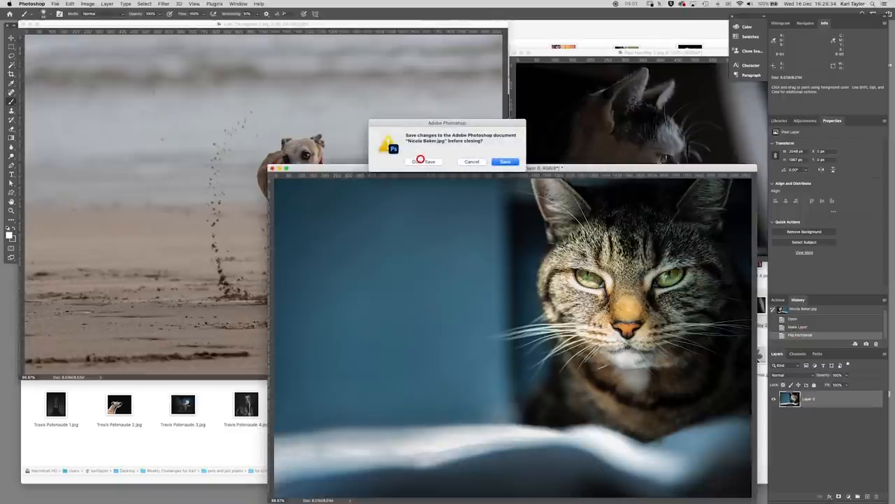
left_click(423, 163)
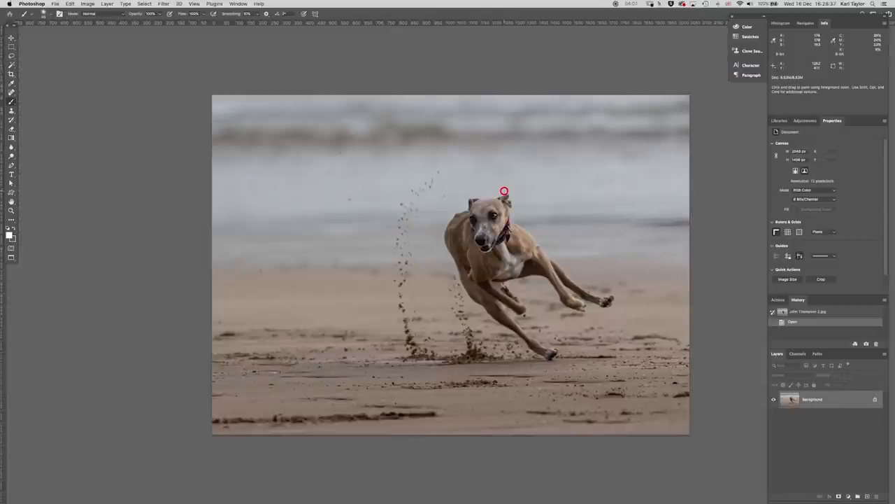
mouse_move(544, 266)
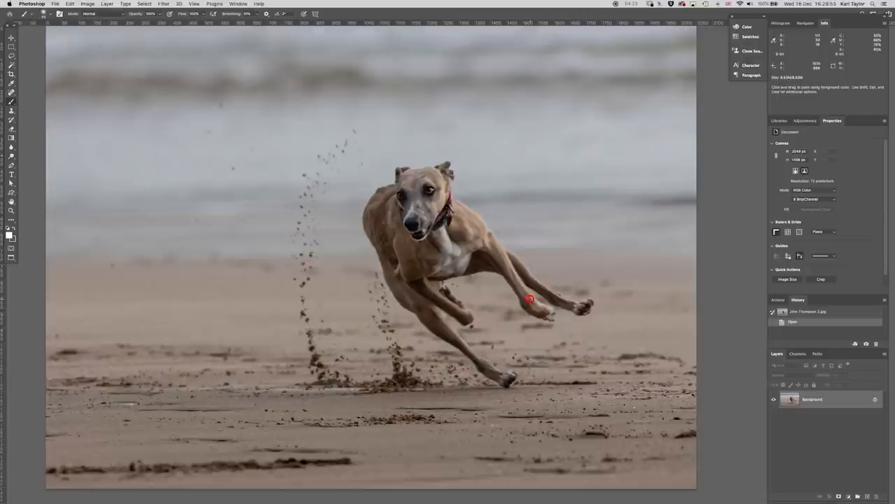
- Add a Curves adjustment layer and pull its white point and midtones up for brighter, punchier contrast
left_click(805, 121)
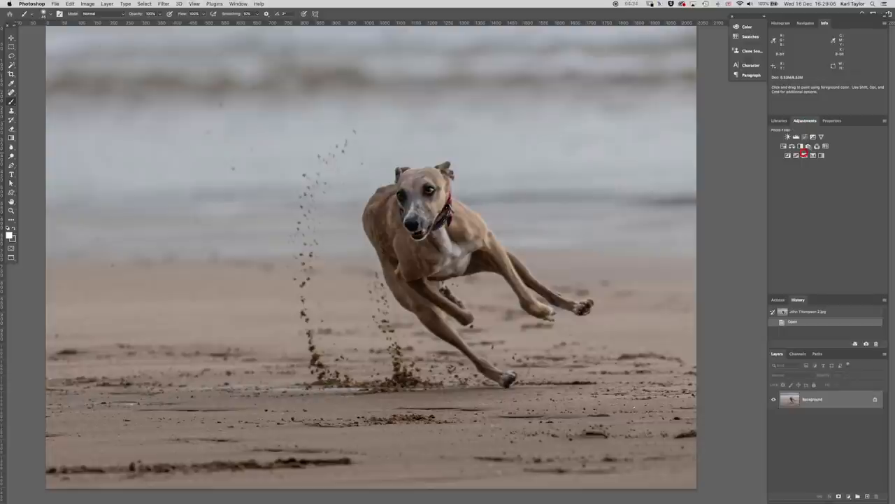
left_click(803, 153)
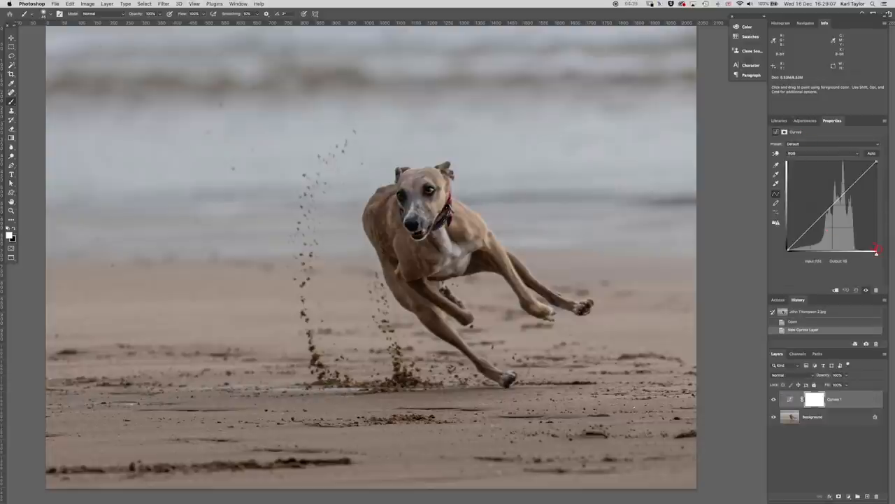
left_click_drag(876, 246, 862, 252)
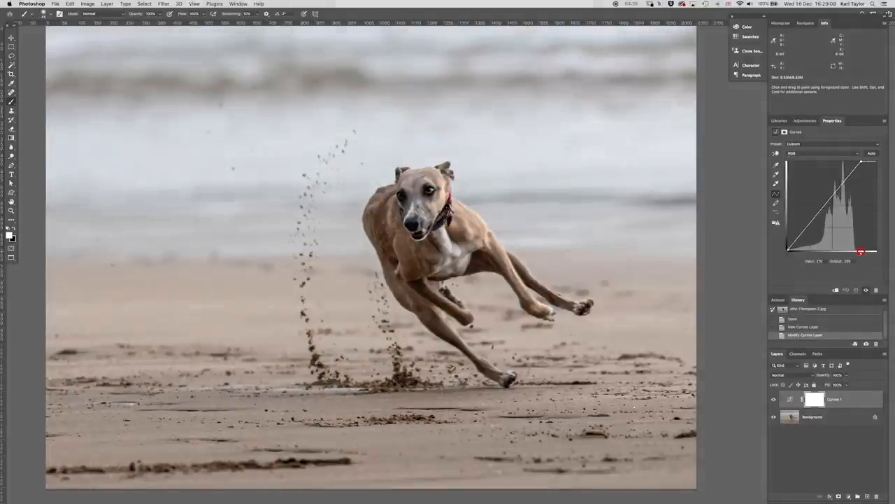
left_click_drag(862, 252, 789, 254)
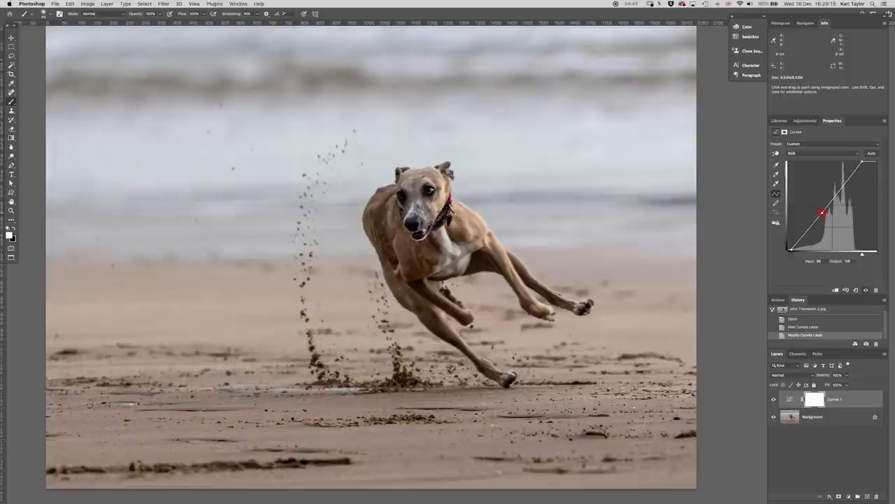
left_click_drag(823, 213, 850, 175)
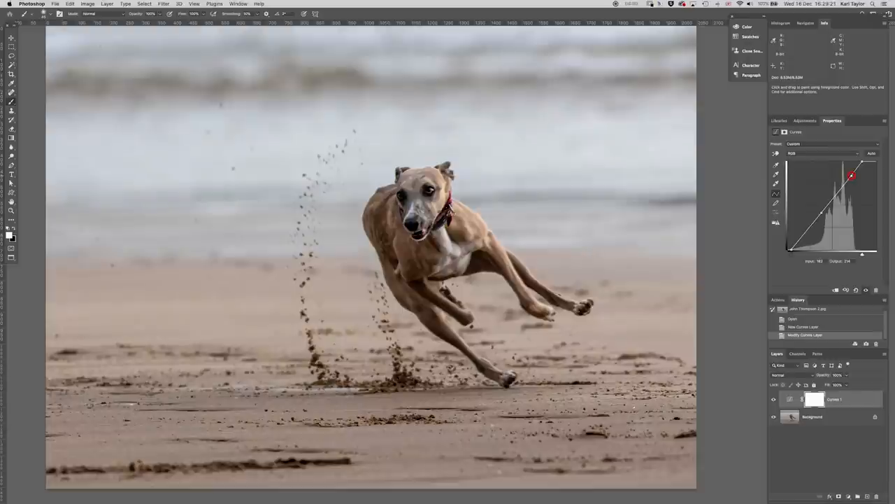
left_click(815, 399)
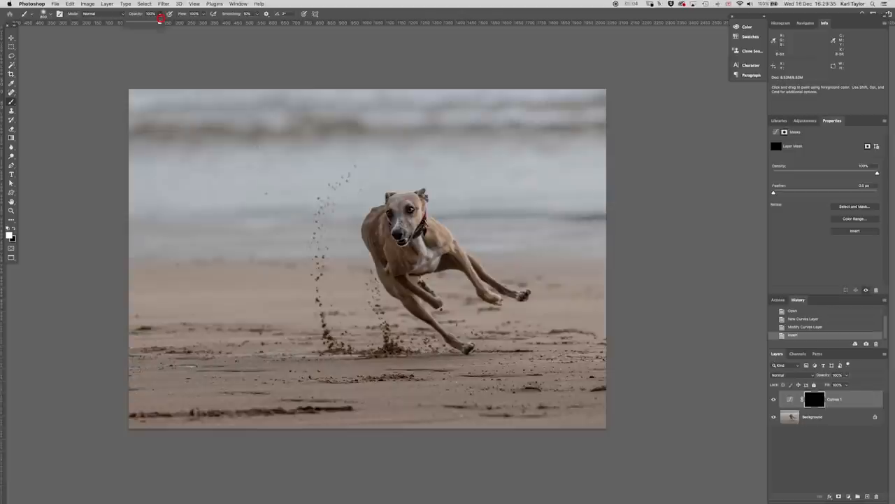
- Lower the brush strength and paint white on the inverted mask to reveal the boost over the sand, then select the Background layer
left_click_drag(159, 22, 145, 22)
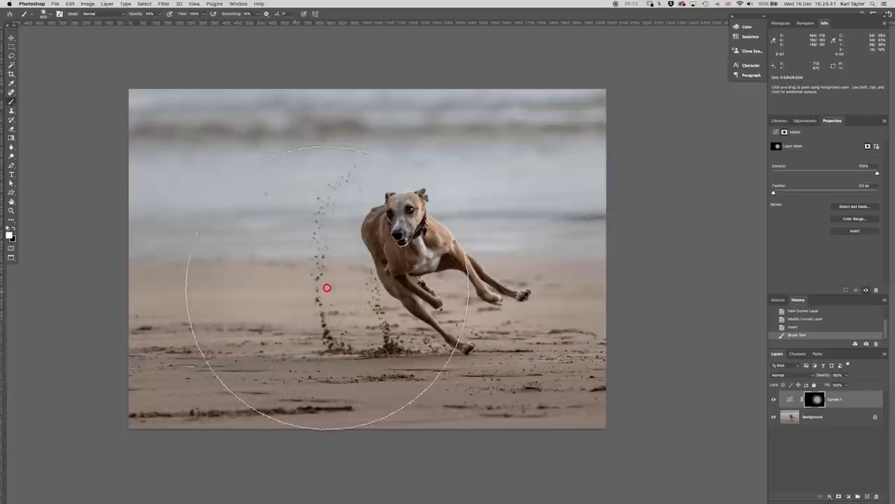
left_click_drag(328, 288, 389, 272)
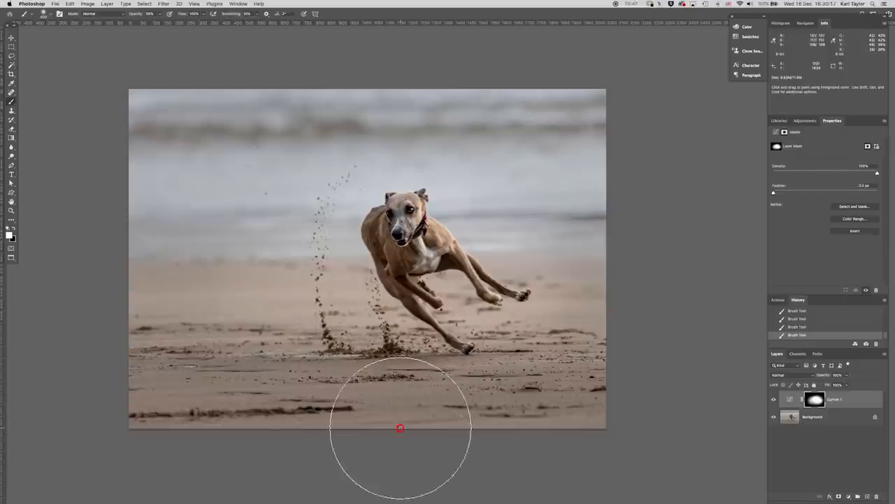
mouse_move(190, 232)
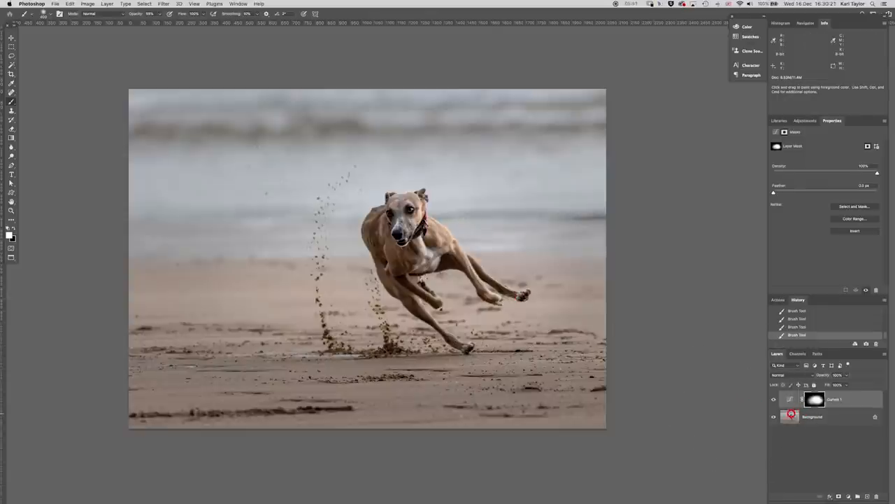
left_click(811, 417)
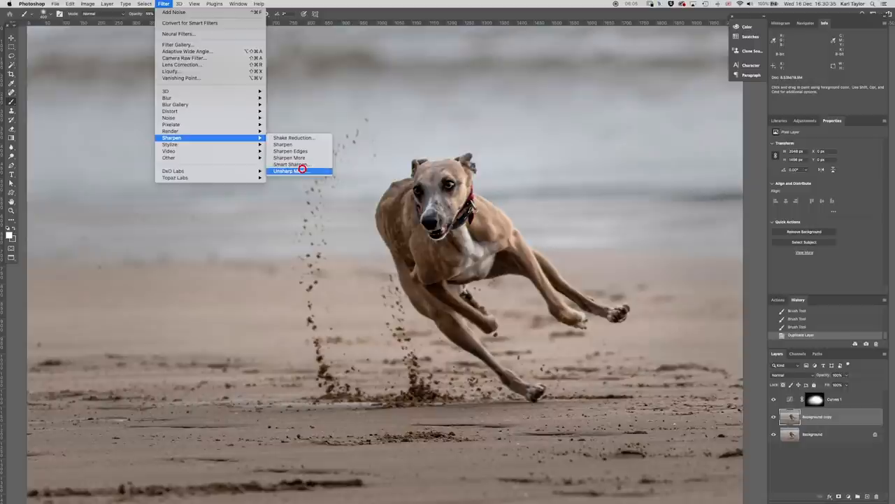
- Apply Filter > Sharpen > Unsharp Mask to the Background copy and confirm its settings
left_click(301, 172)
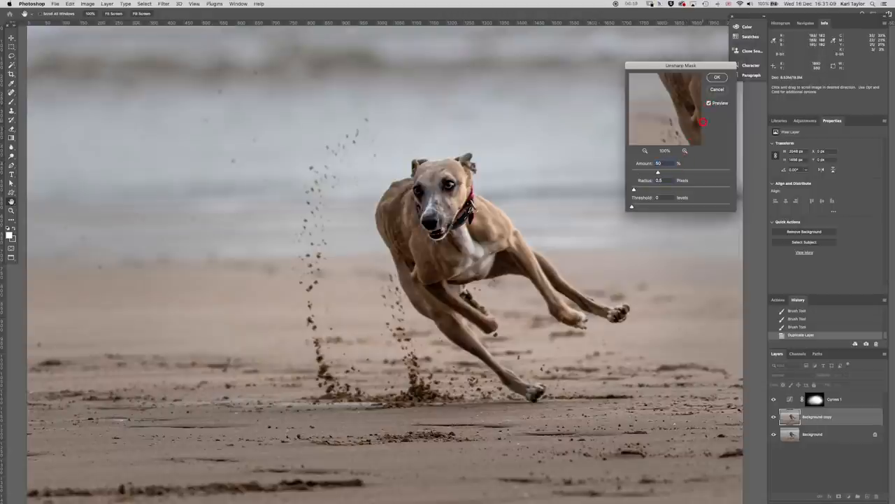
left_click(713, 78)
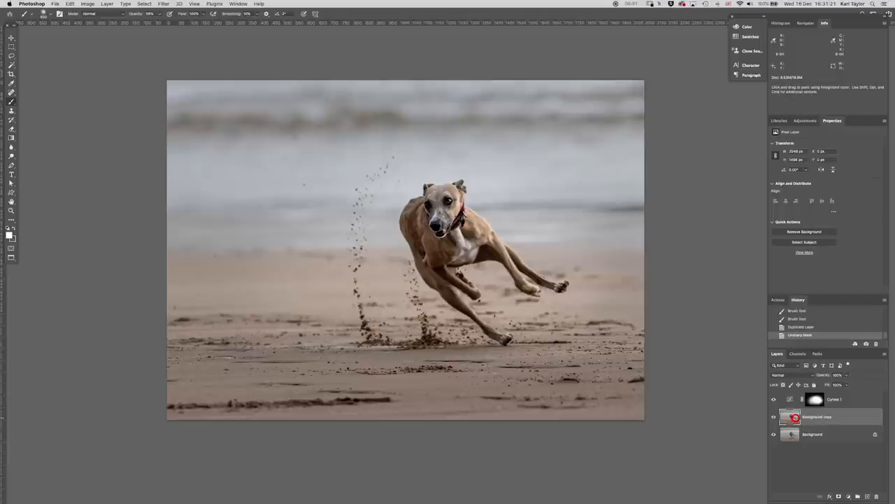
mouse_move(831, 417)
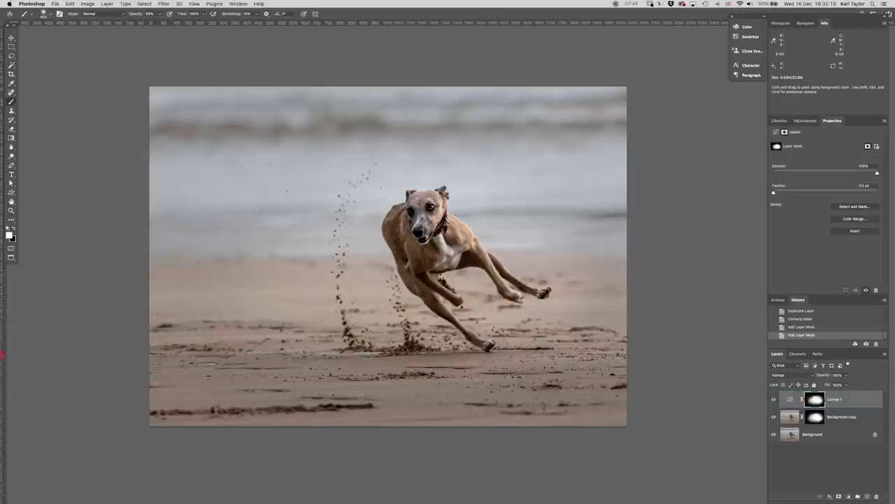
- Toggle the Curves 1 layer's visibility off and on to compare the contrast adjustment
left_click(774, 399)
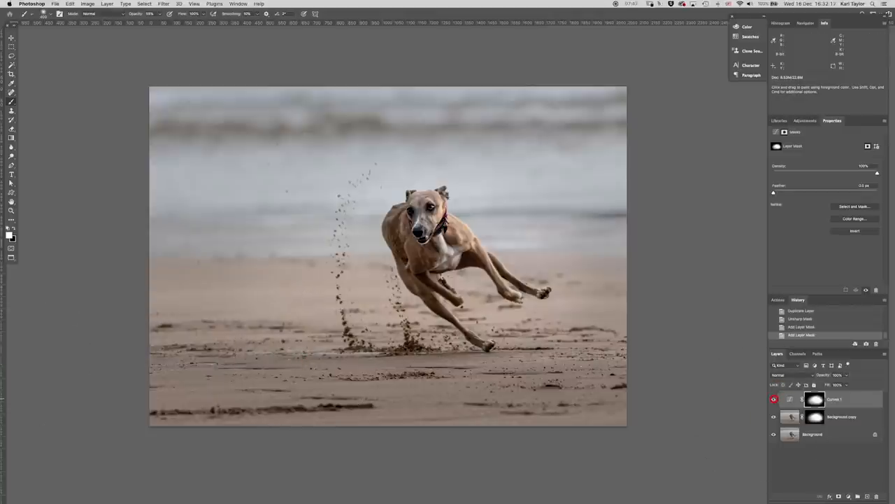
left_click(772, 417)
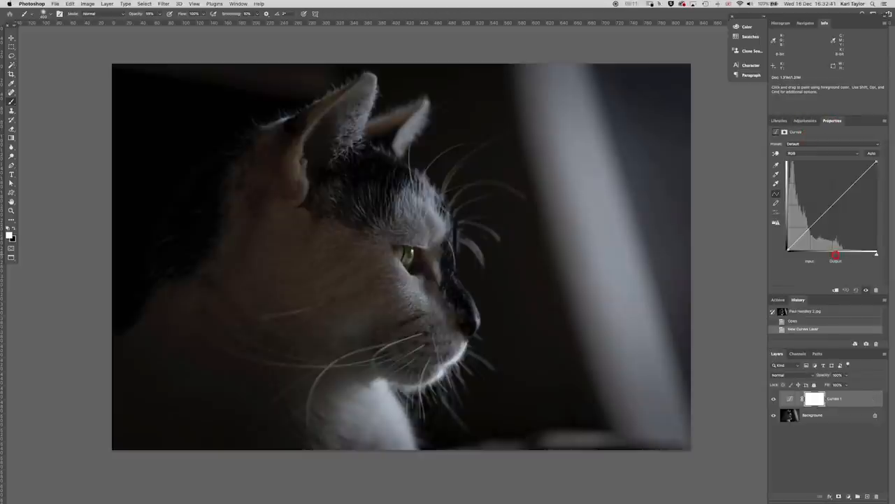
- Drag the Curves black point inward on the dark cat photo to deepen its shadows
left_click_drag(837, 254, 853, 249)
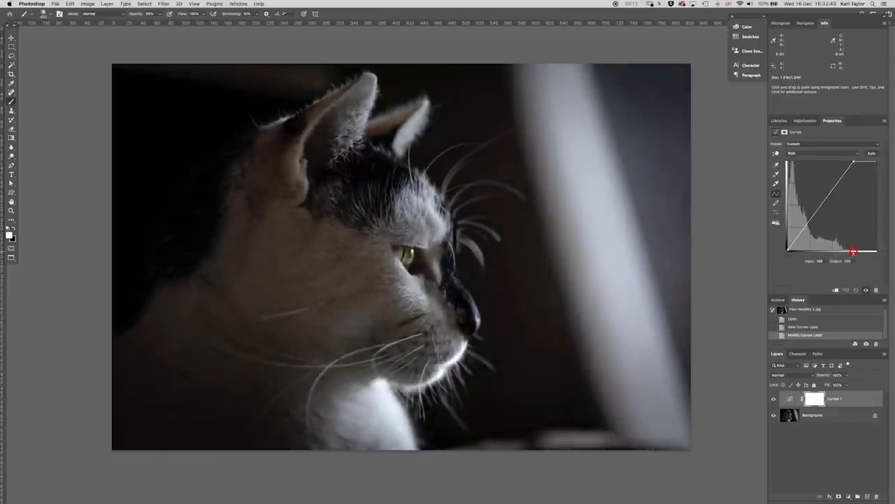
left_click_drag(854, 251, 852, 252)
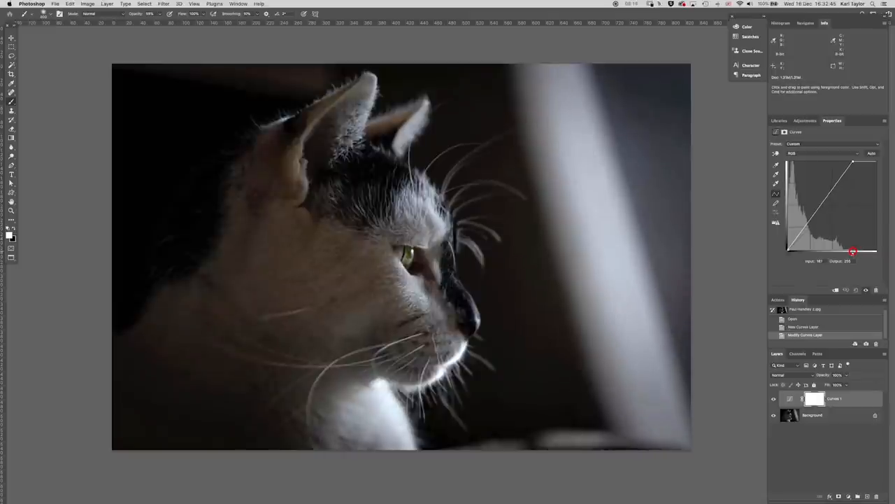
mouse_move(543, 340)
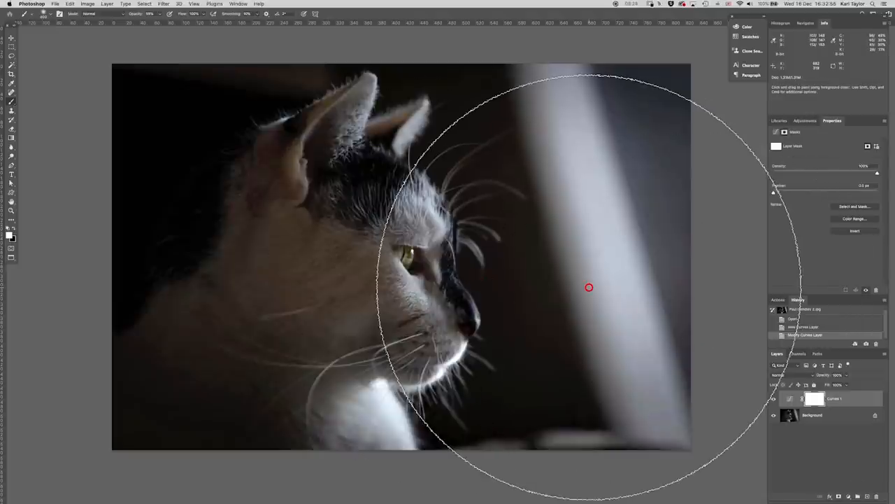
mouse_move(591, 148)
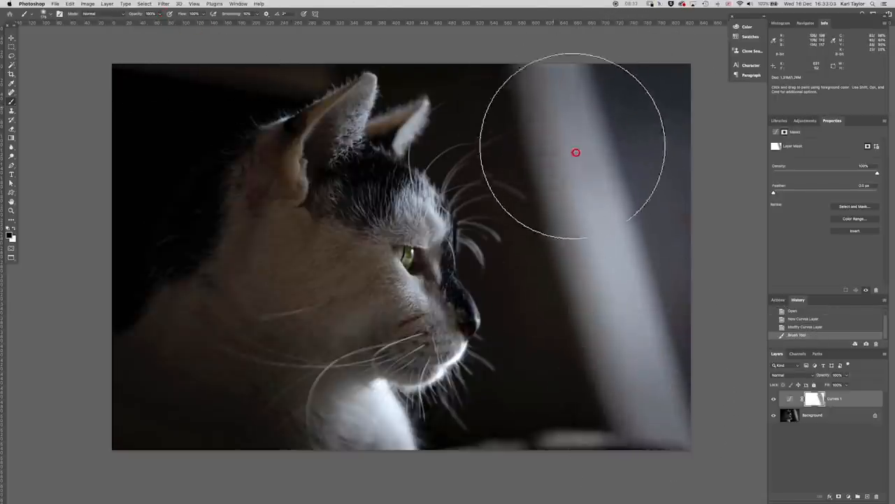
mouse_move(633, 403)
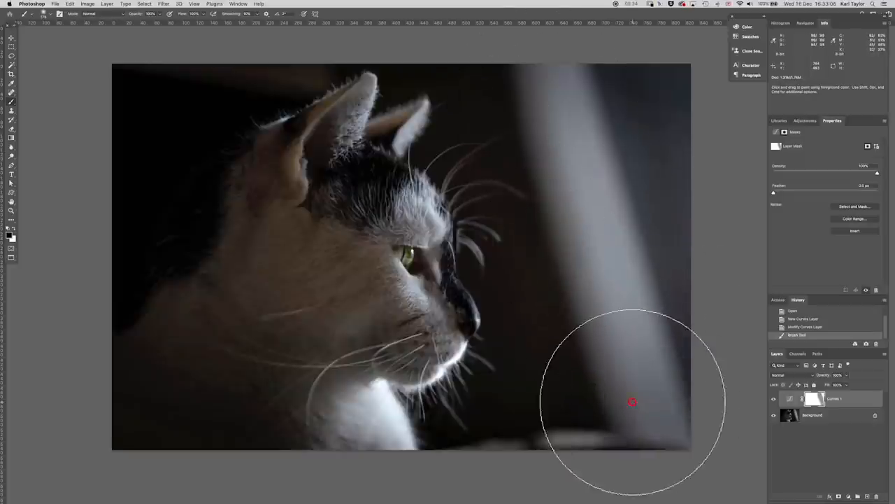